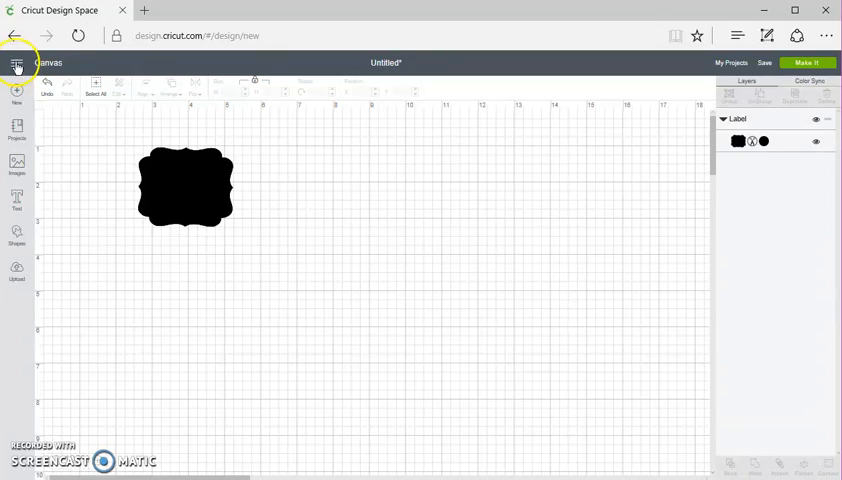
Step: Reach the Custom Materials manager from the main account menu
left_click(16, 64)
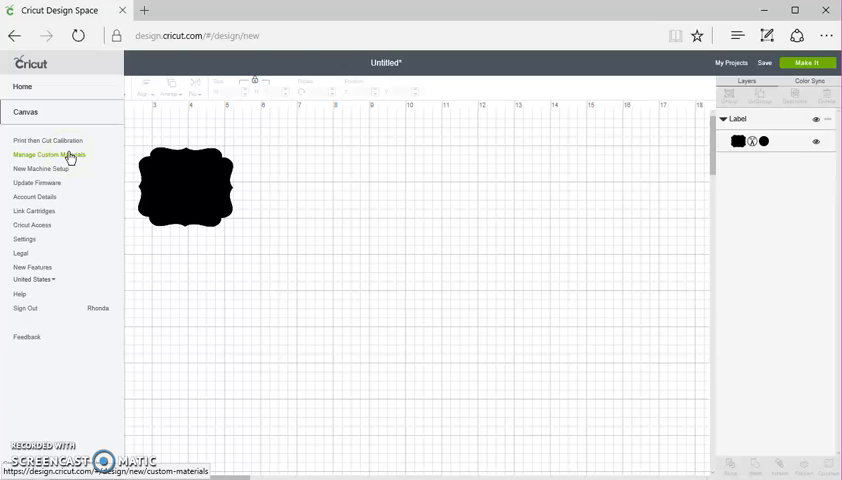
left_click(48, 154)
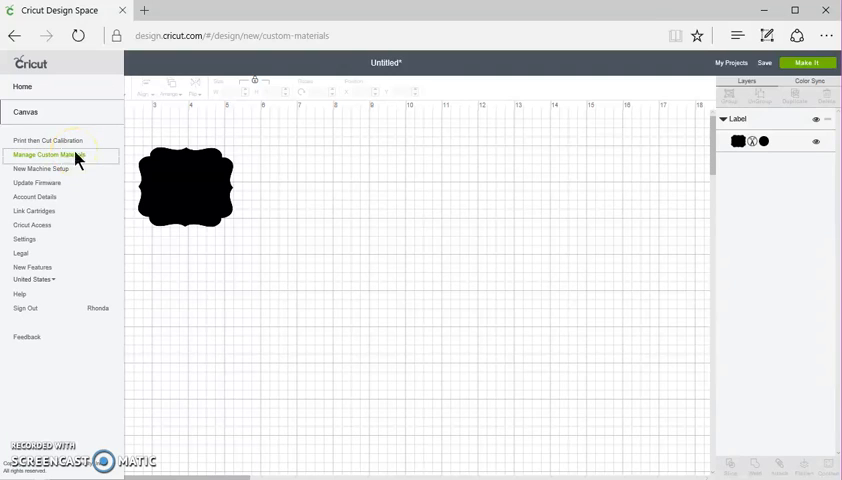
left_click(42, 154)
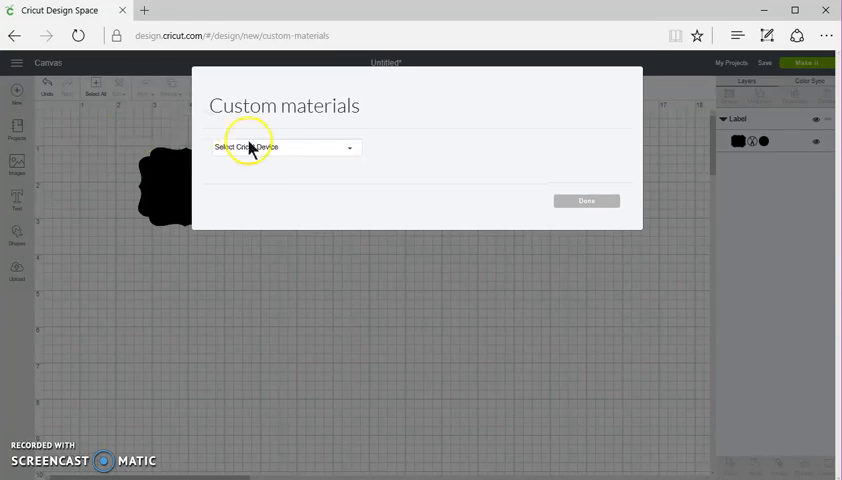
Step: Choose the Explore Air 3 machine and scroll its materials list down to Add New Material
left_click(284, 148)
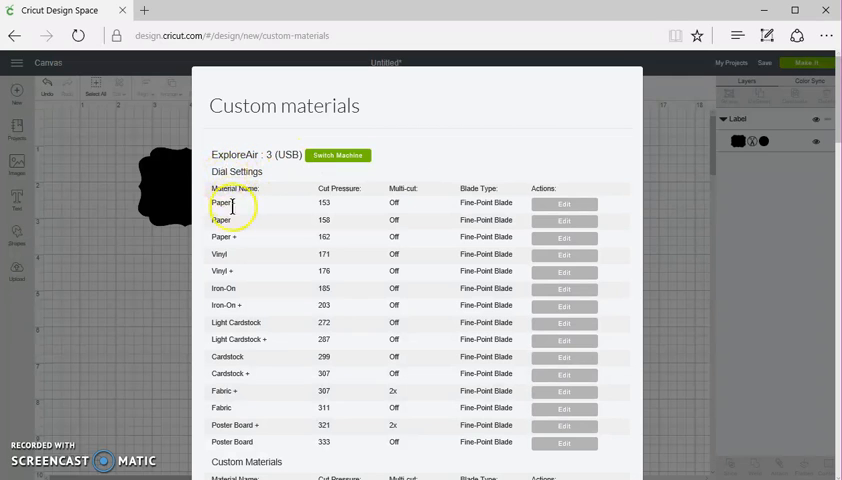
scroll("down", 3)
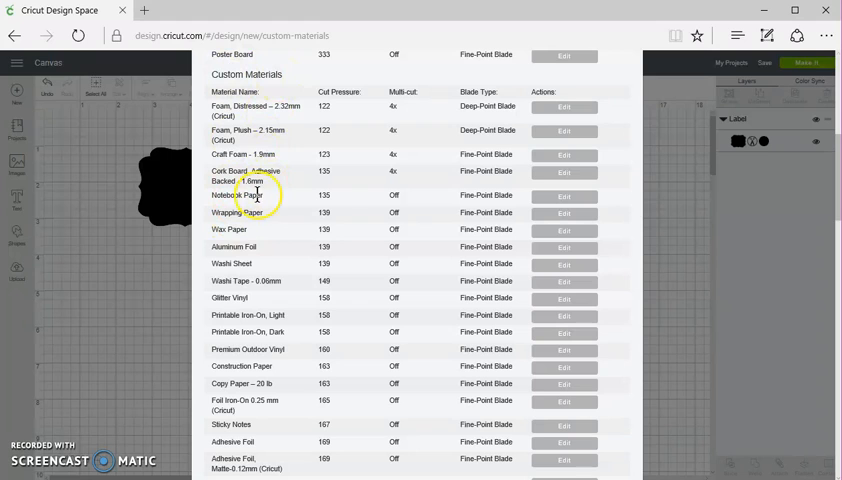
scroll("down", 3)
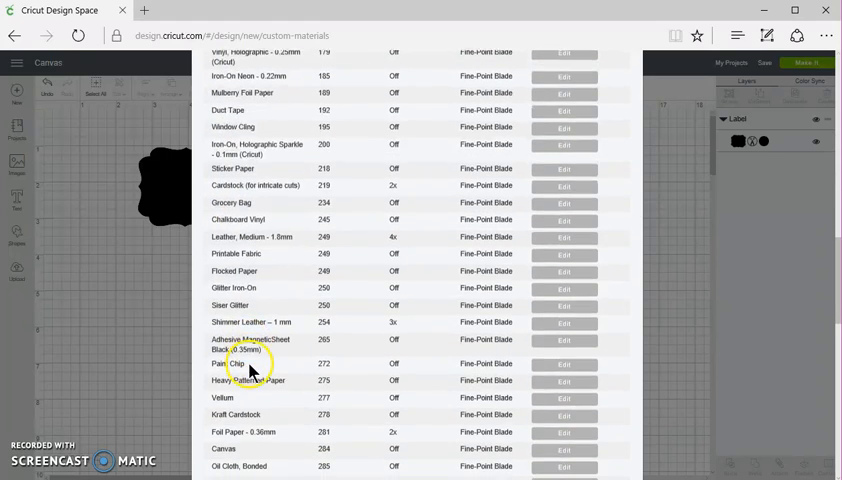
scroll("down", 3)
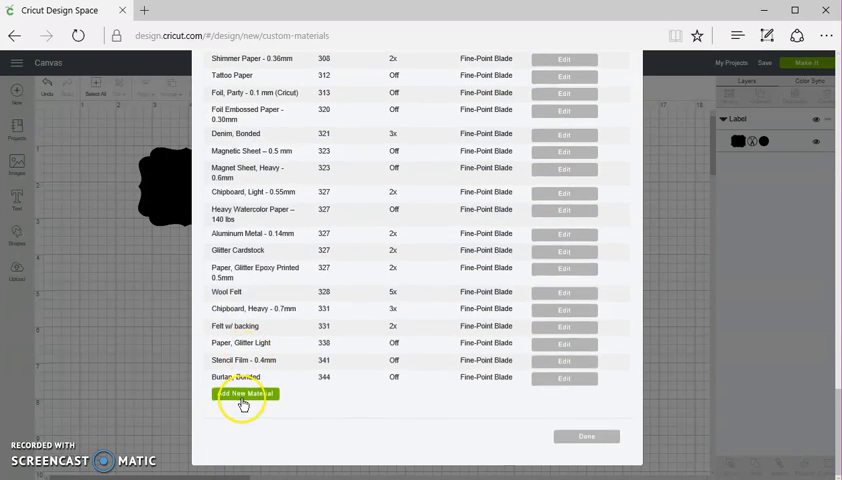
Step: Add a new custom material and name it Siser Glitter HTV
left_click(244, 392)
type("Siser Glitter")
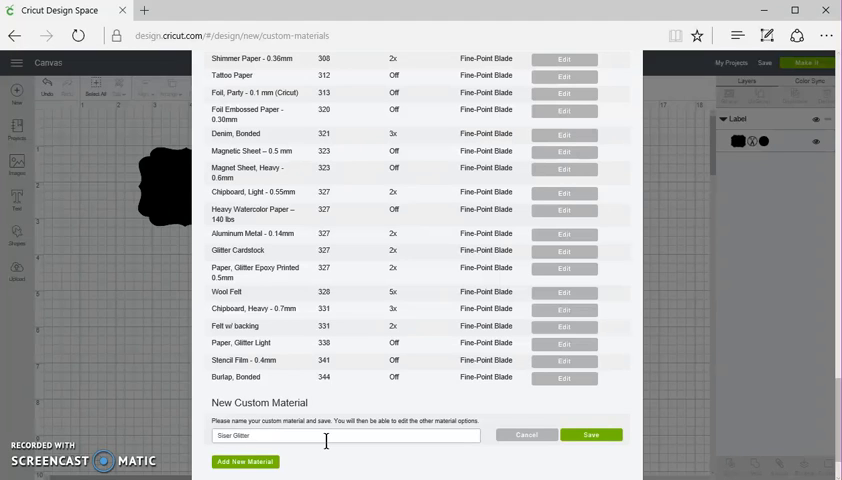
type("HTV")
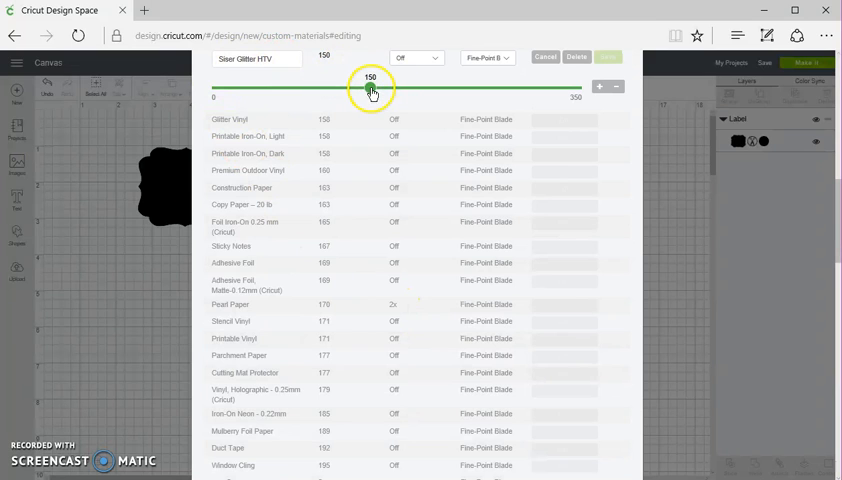
Step: Set the new material's cut pressure to 250 with the slider and arrow buttons
left_click_drag(372, 90, 456, 90)
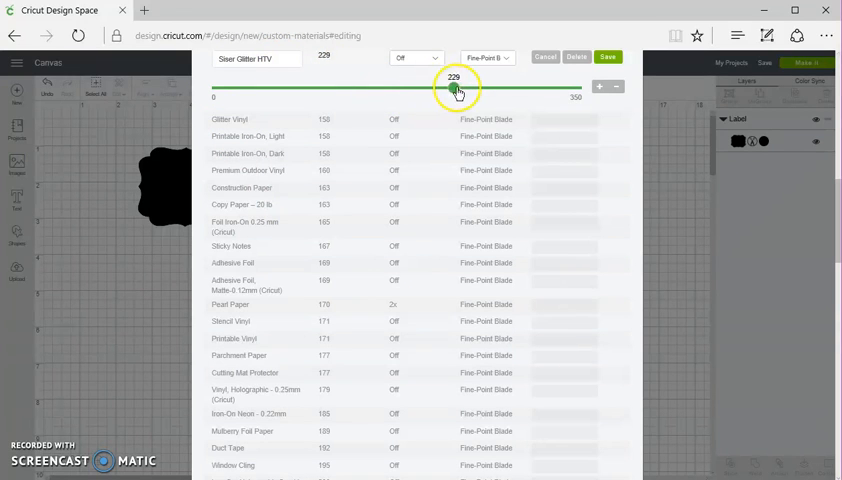
left_click_drag(456, 88, 484, 88)
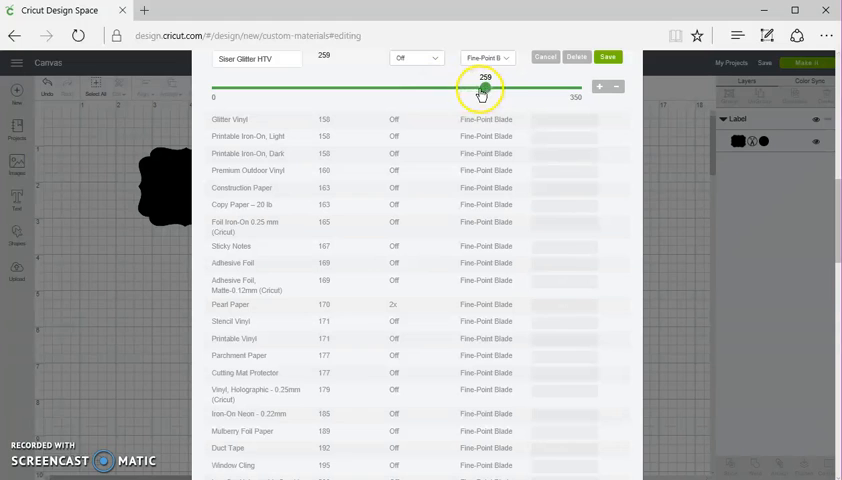
left_click_drag(484, 92, 480, 92)
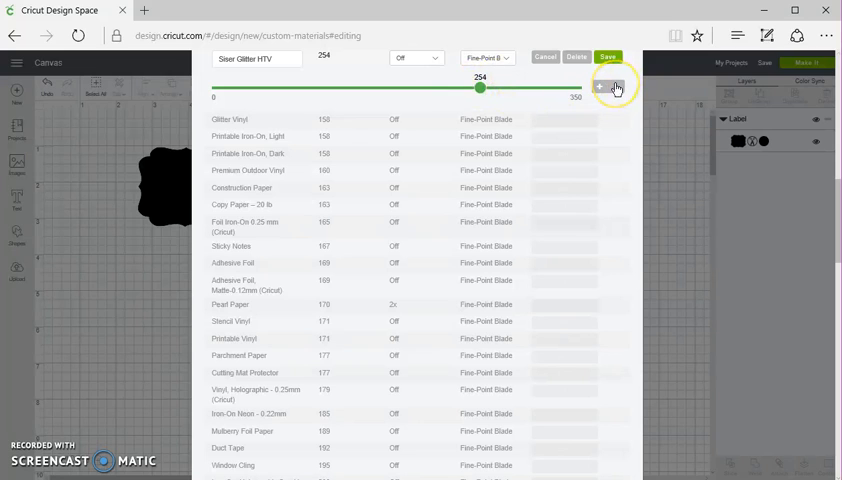
left_click(600, 88)
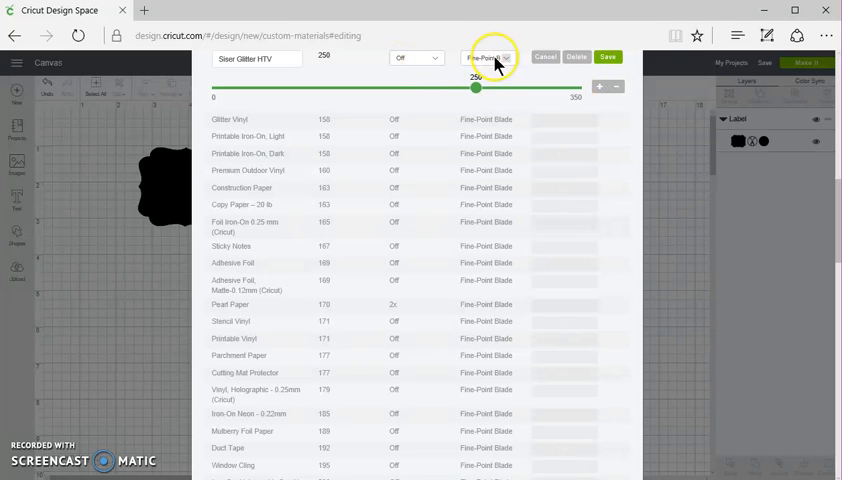
Step: Confirm the Fine-Point Blade type and save 1.Siser Glitter HTV
left_click(490, 58)
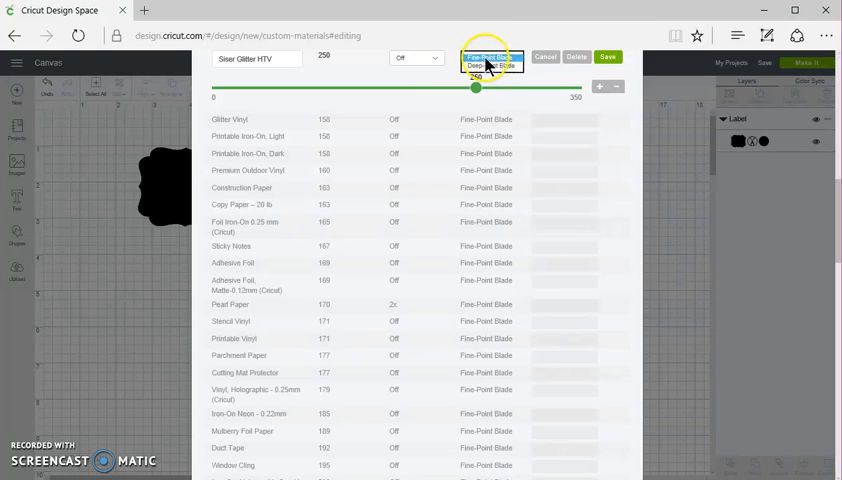
left_click(484, 56)
type("1")
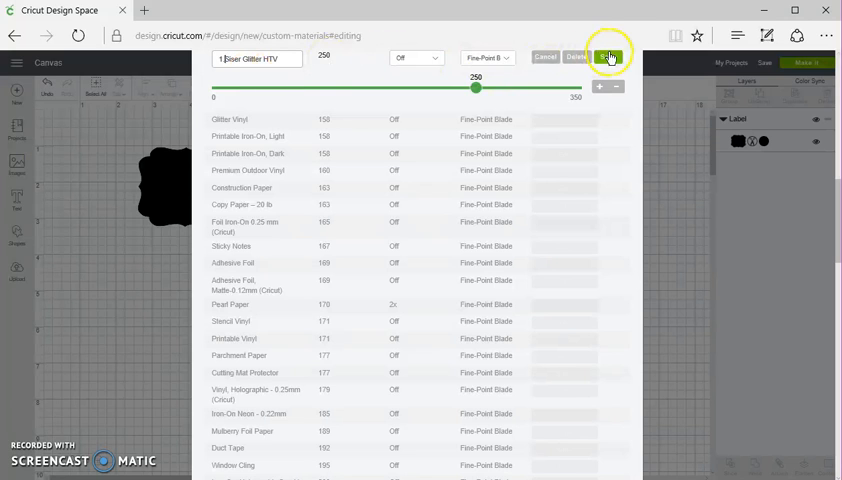
left_click(608, 56)
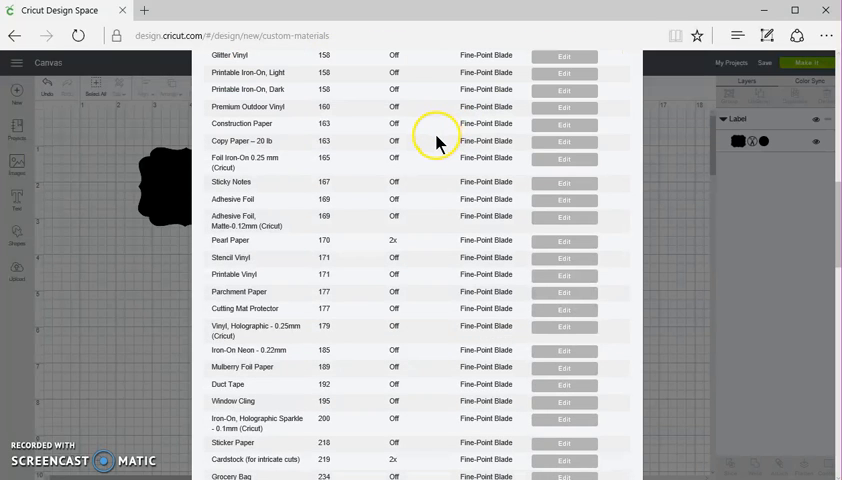
Step: Leave the materials manager and send the label design to the mat preview with Make It
scroll("down", 3)
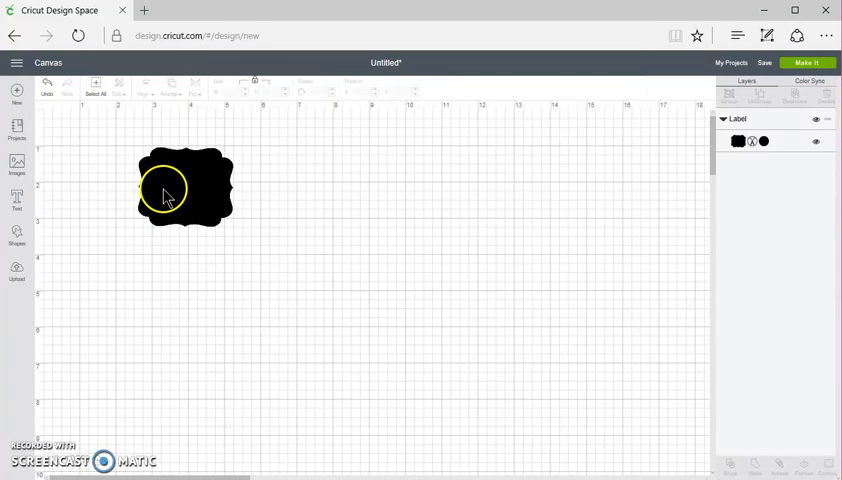
left_click(184, 188)
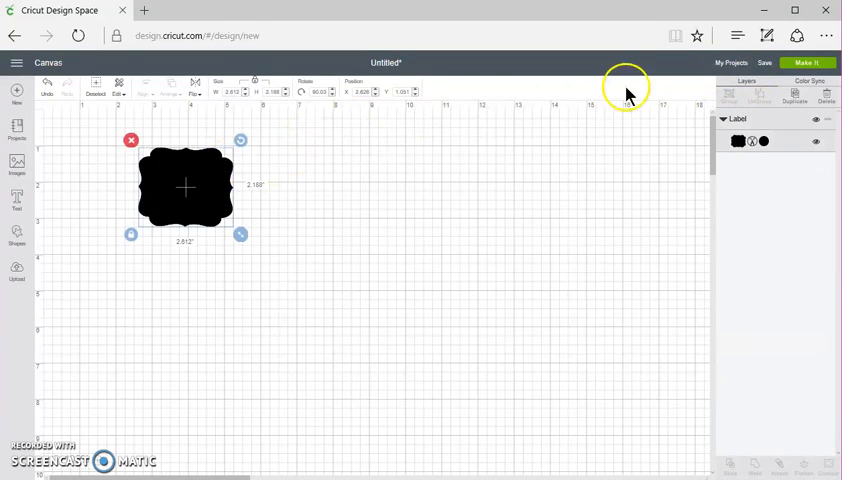
left_click(808, 62)
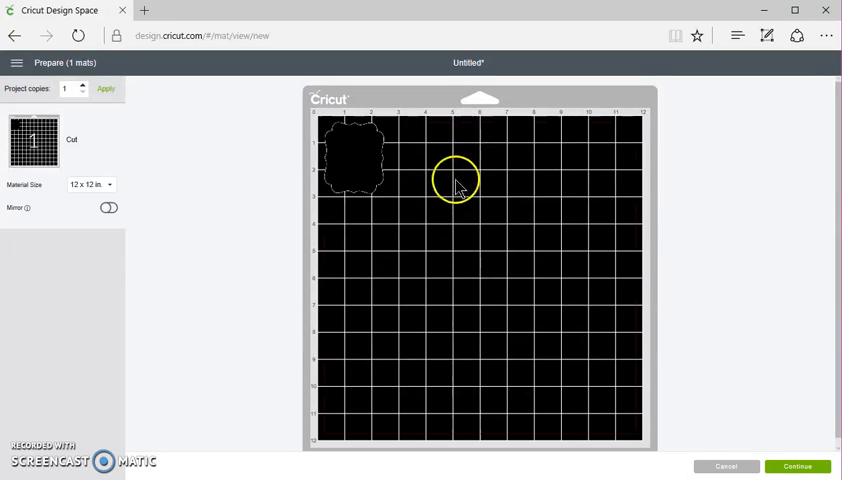
mouse_move(804, 412)
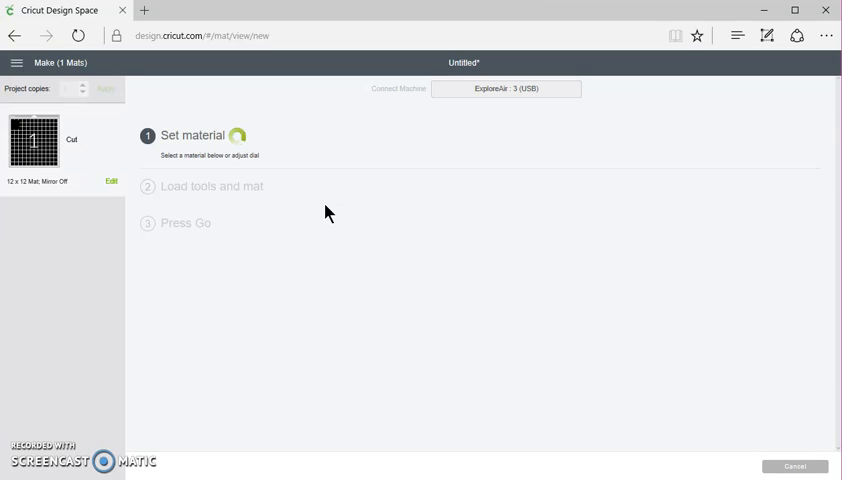
mouse_move(322, 212)
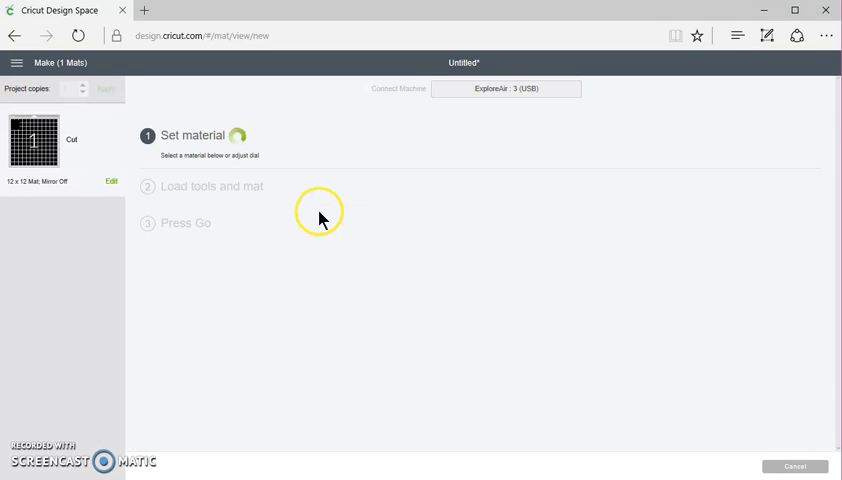
mouse_move(292, 208)
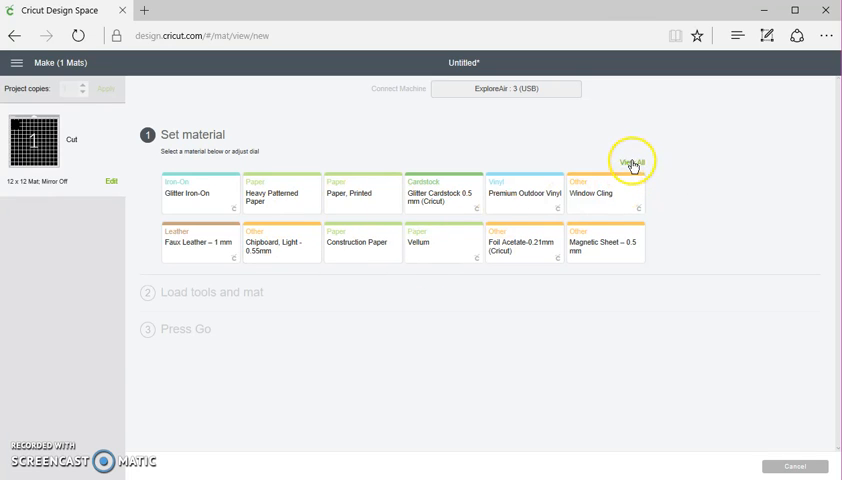
Step: Browse all materials down to My Materials to select 1.Siser Glitter HTV for the cut
left_click(632, 162)
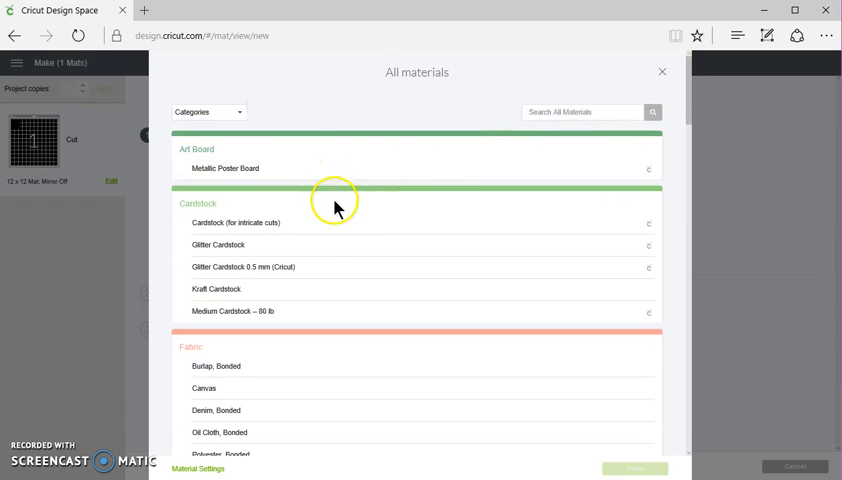
mouse_move(340, 332)
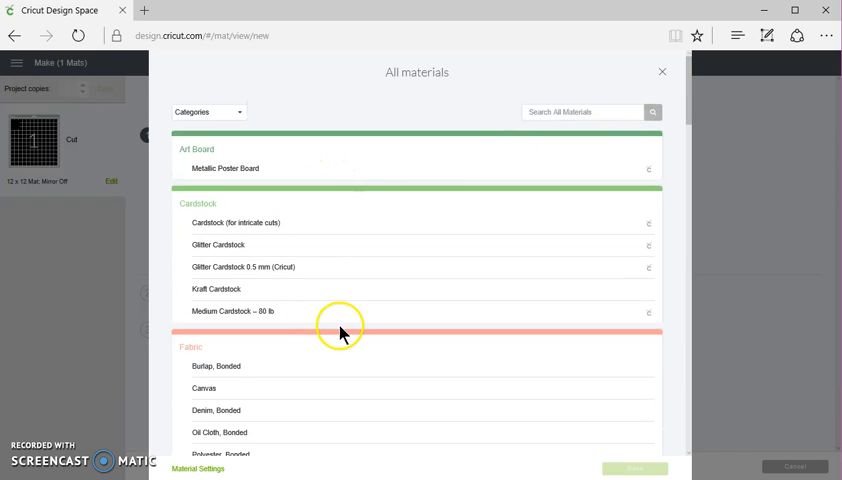
scroll("down", 3)
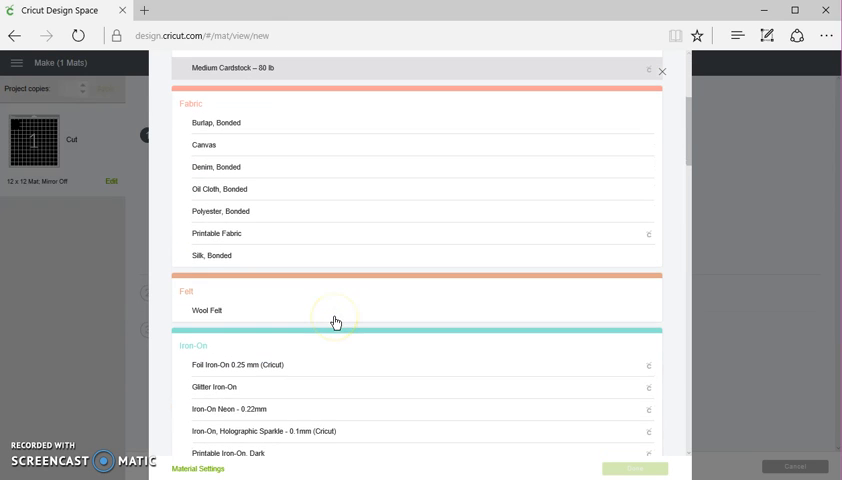
scroll("down", 3)
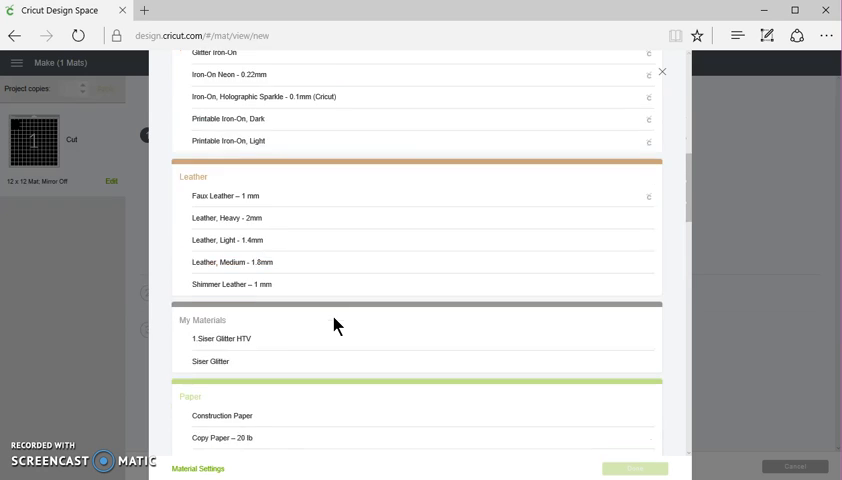
scroll("down", 3)
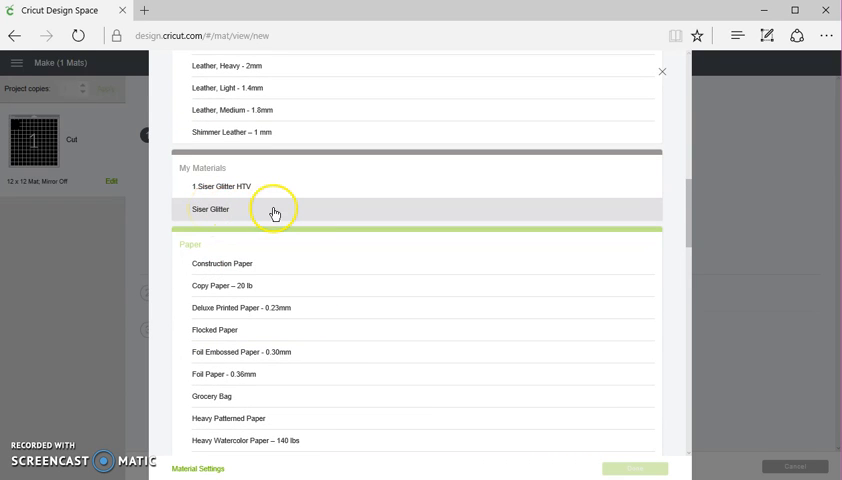
mouse_move(258, 212)
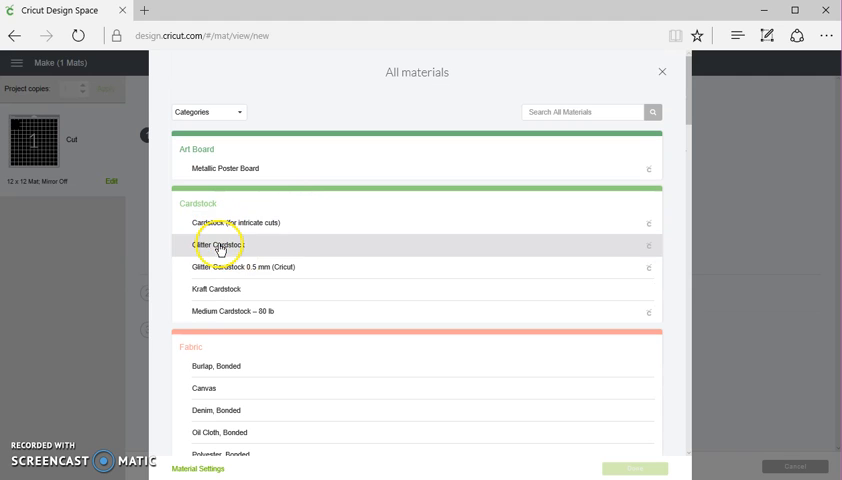
mouse_move(220, 312)
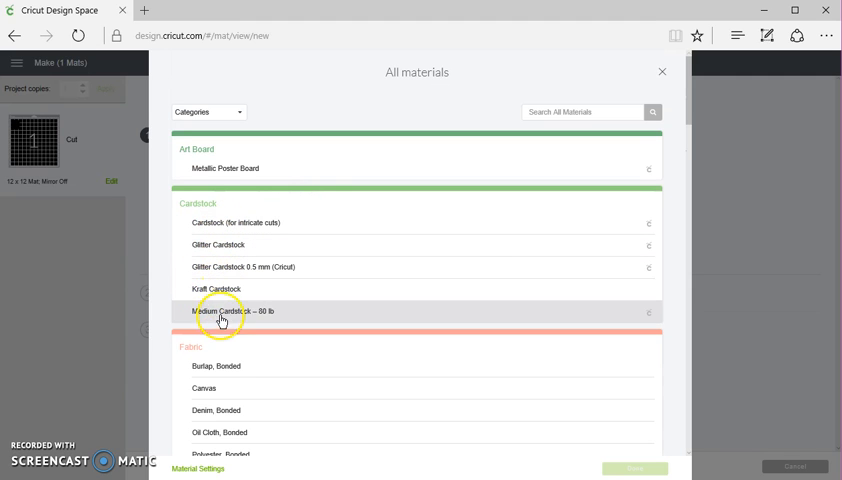
scroll("down", 3)
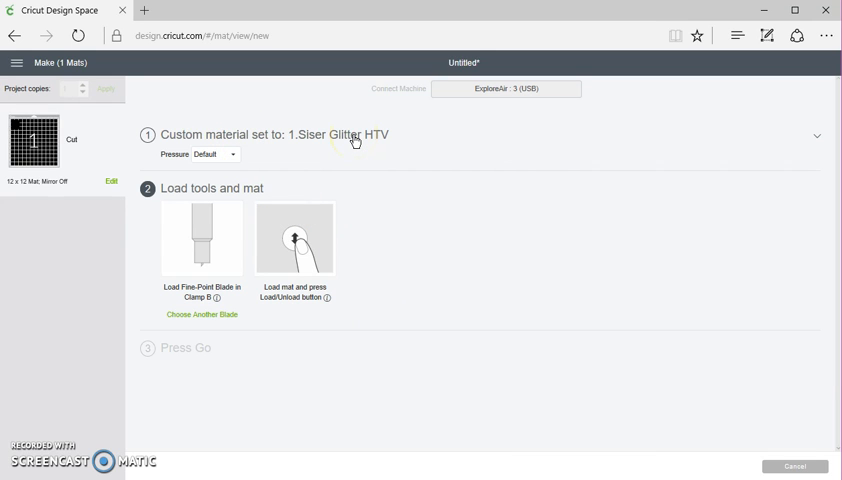
mouse_move(348, 132)
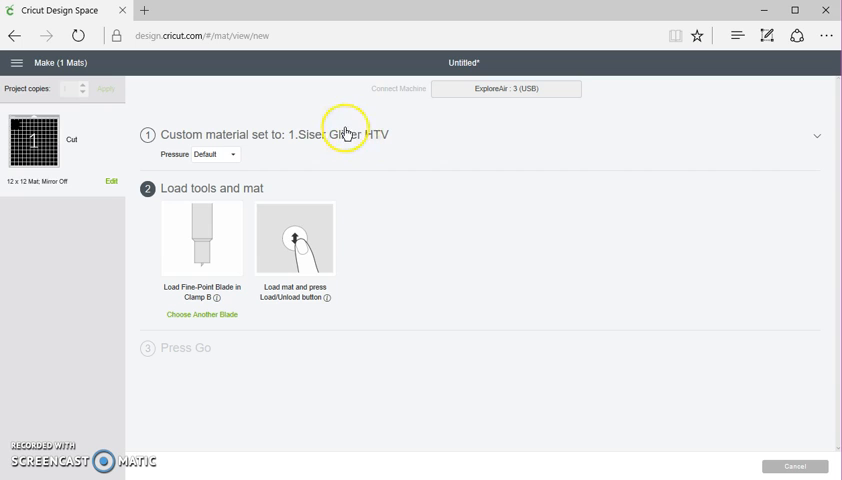
mouse_move(296, 160)
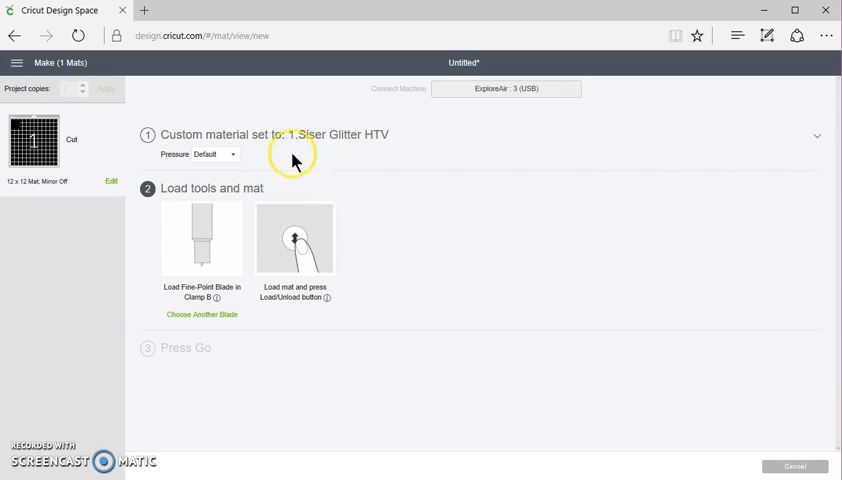
mouse_move(348, 140)
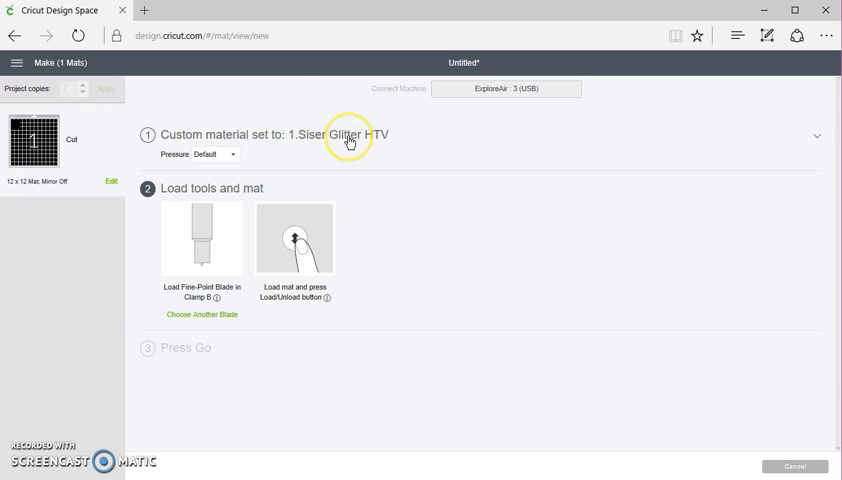
mouse_move(168, 310)
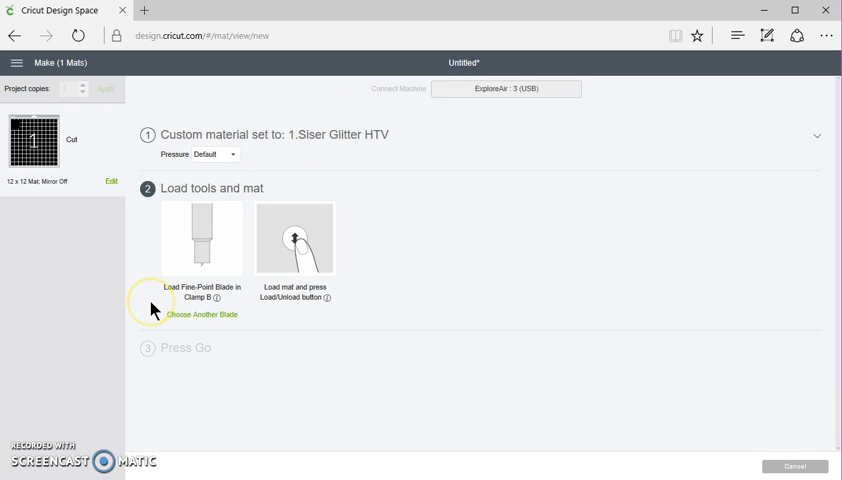
mouse_move(202, 410)
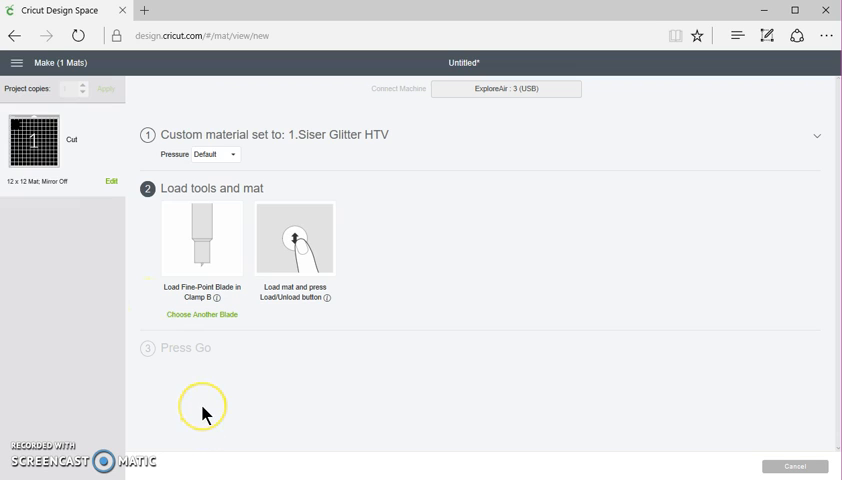